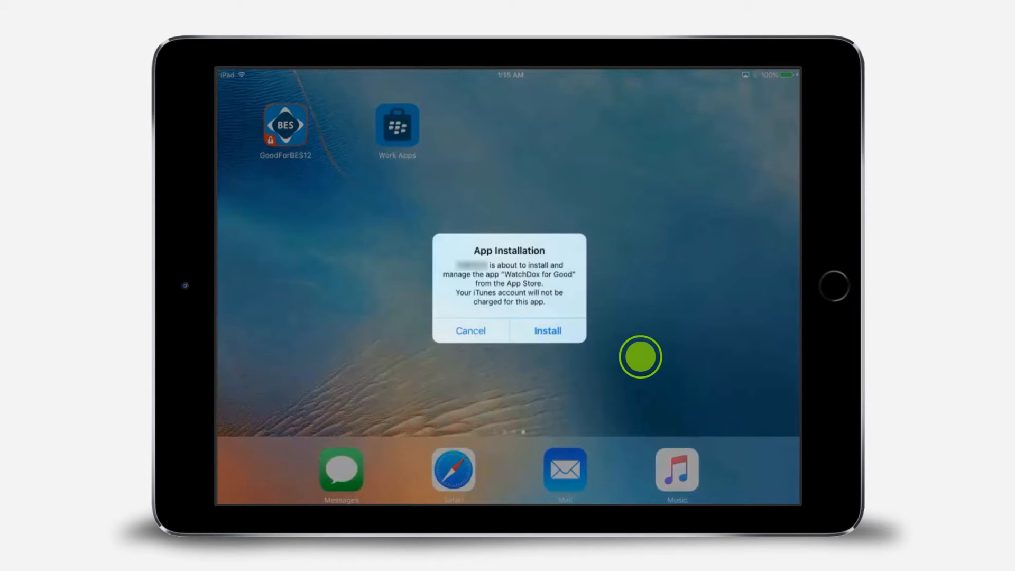
Step: Approve WatchDox for Good, then request Good Work as a free app and approve its installation
{"action": "left_click", "coordinate": [546, 331]}
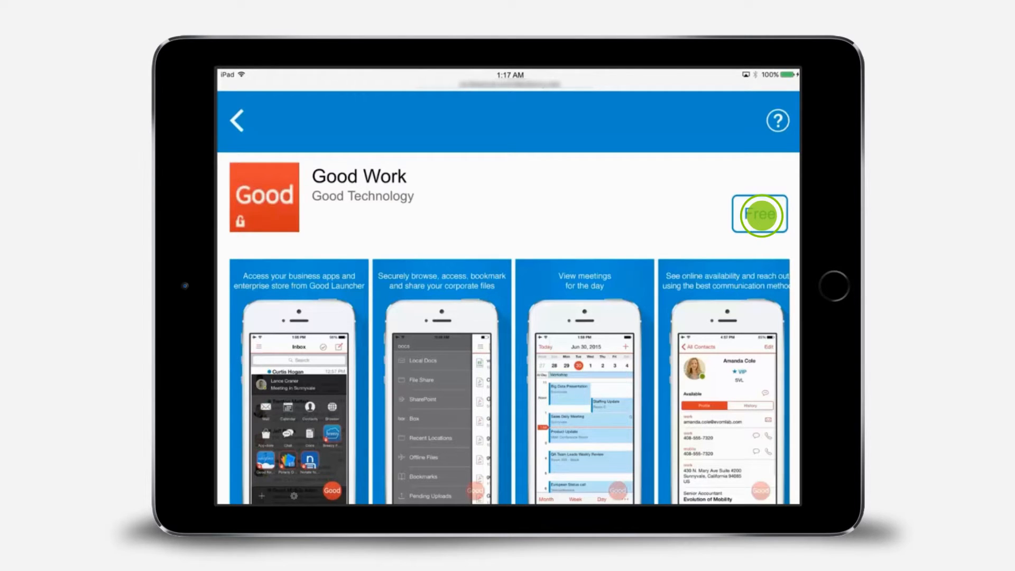
{"action": "left_click", "coordinate": [760, 216]}
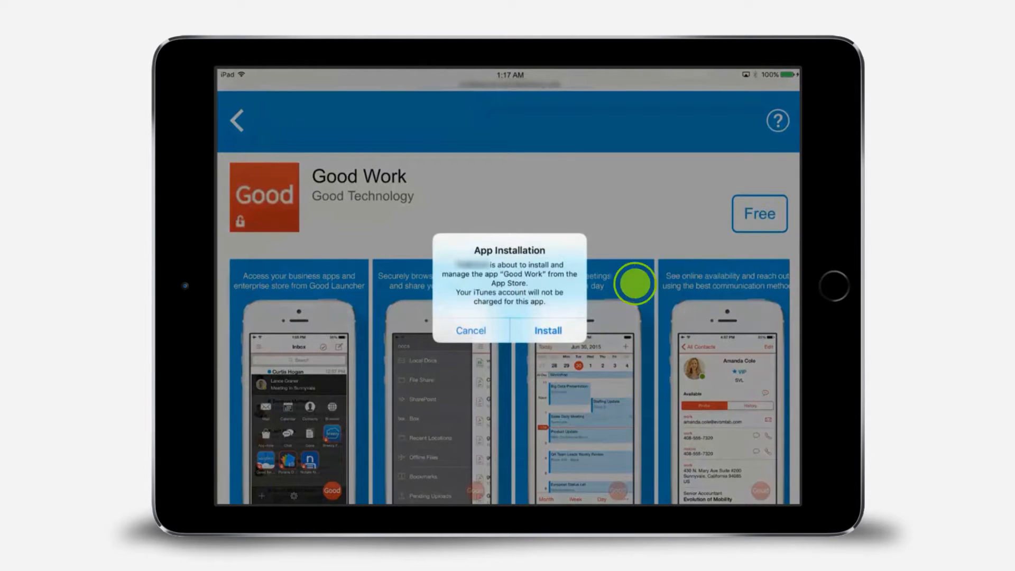
{"action": "left_click", "coordinate": [547, 330]}
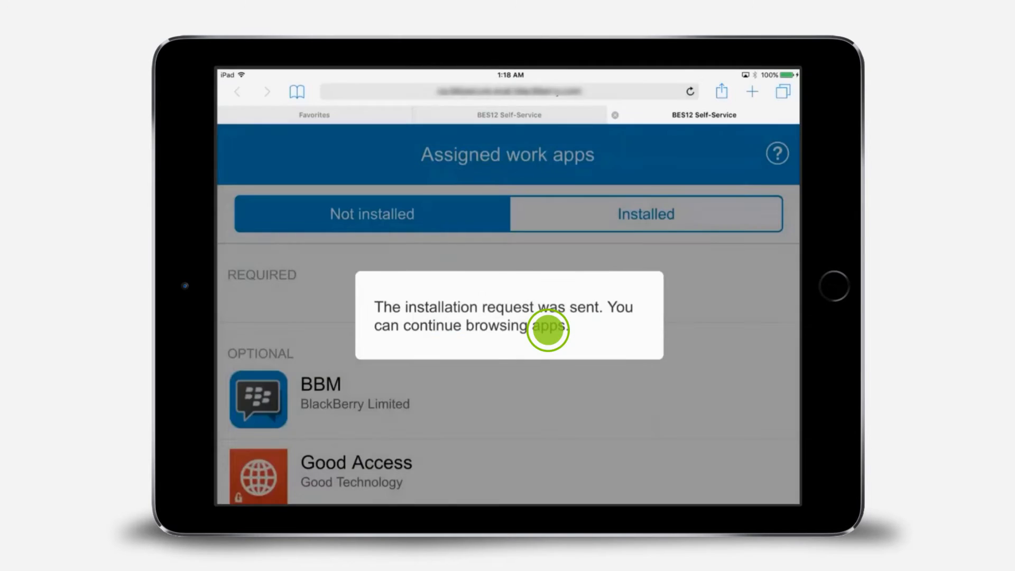
Step: Dismiss the request-sent message and approve installing Good Share on the iPad
{"action": "left_click", "coordinate": [547, 330]}
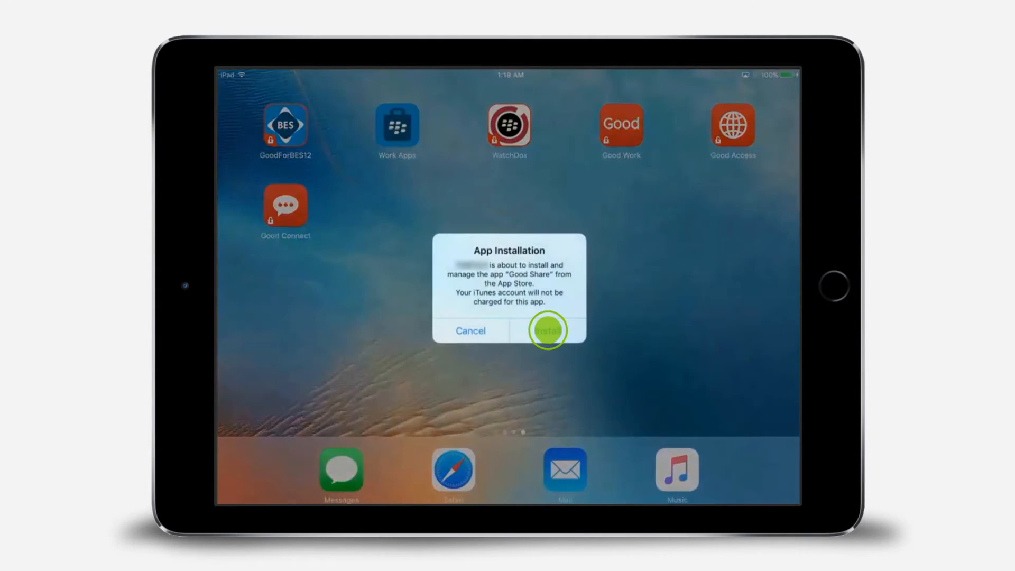
{"action": "left_click", "coordinate": [549, 331]}
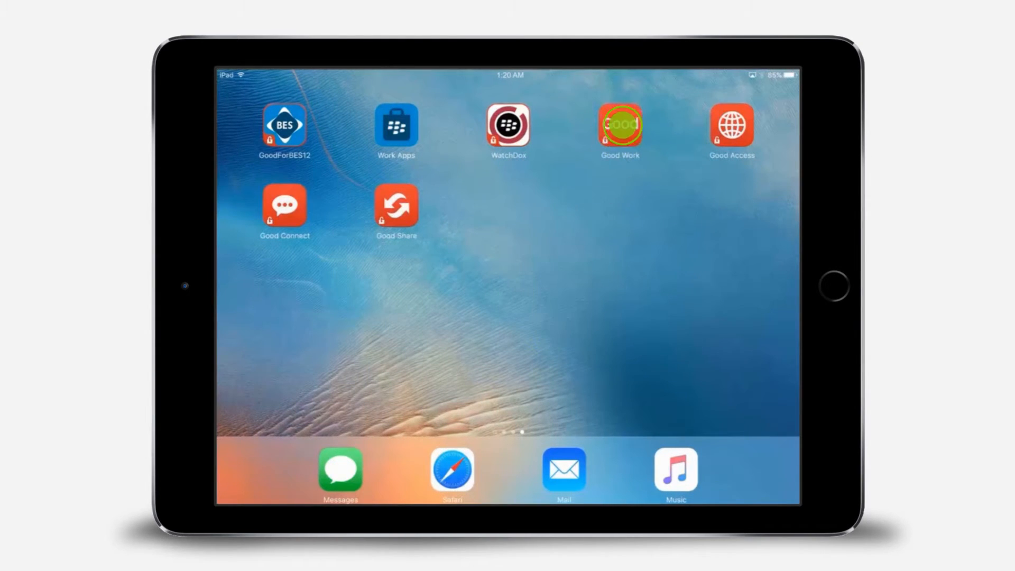
{"action": "left_click", "coordinate": [619, 124]}
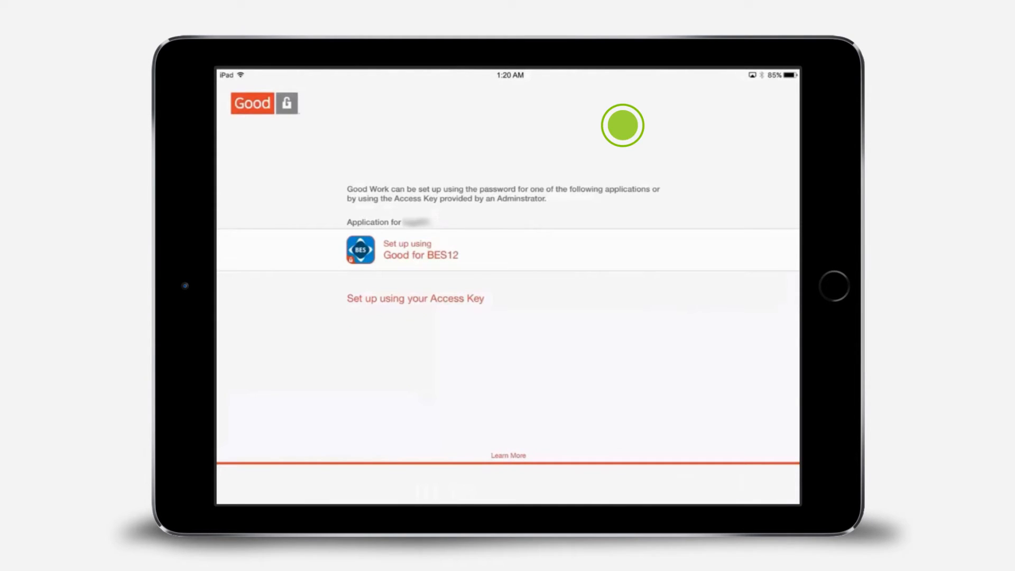
{"action": "left_click", "coordinate": [420, 250]}
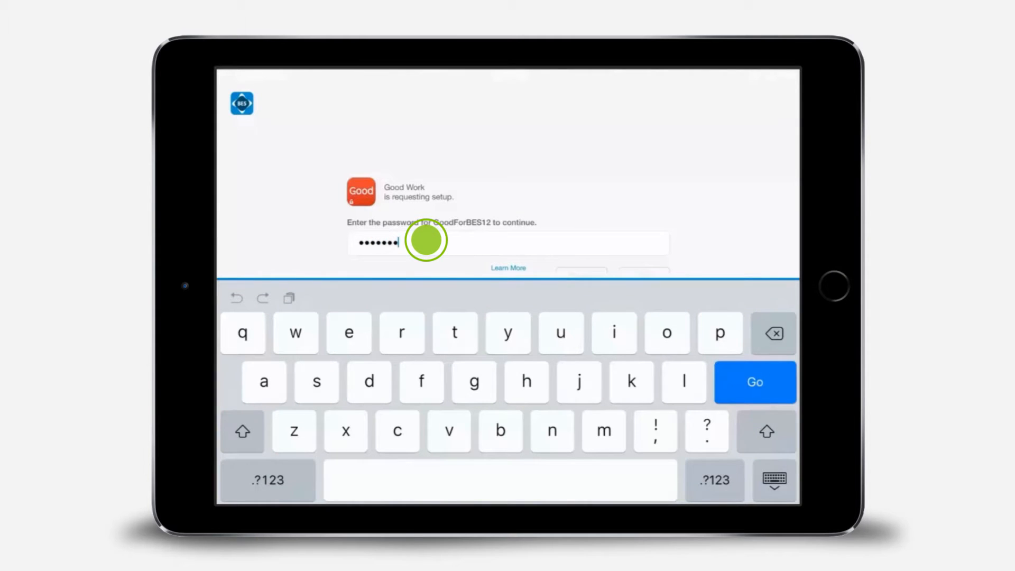
{"action": "left_click", "coordinate": [753, 382]}
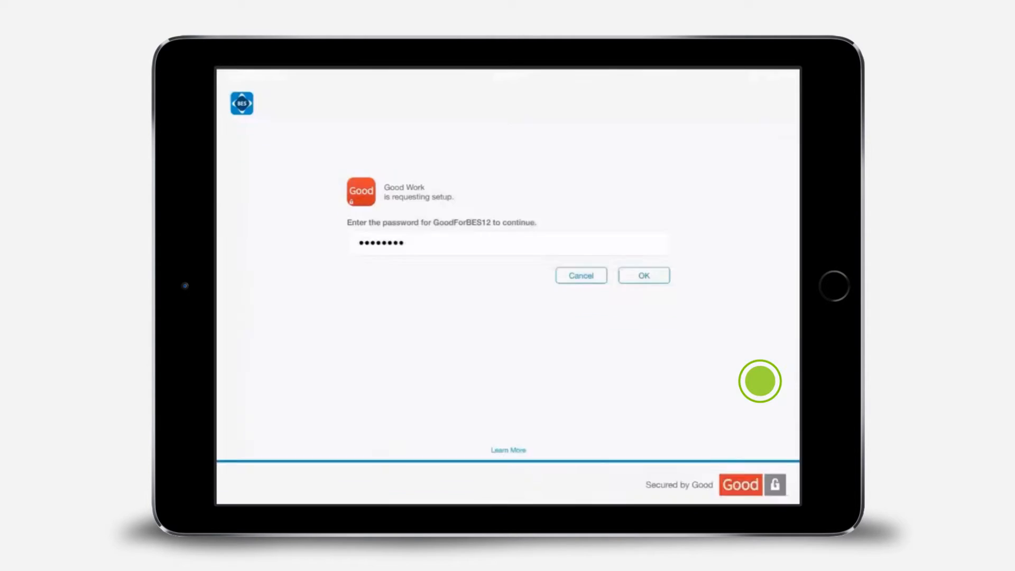
{"action": "left_click", "coordinate": [642, 275]}
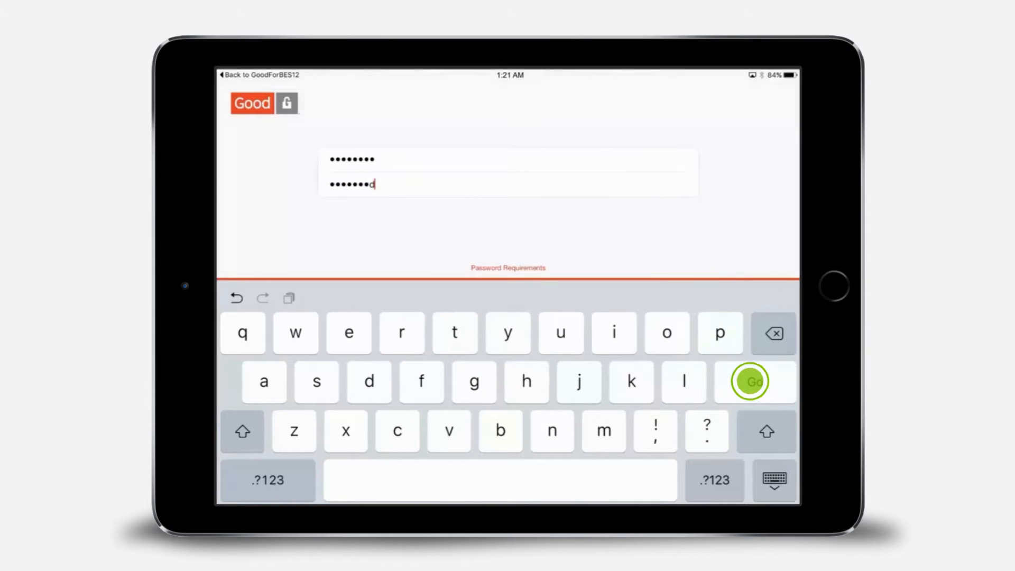
Step: Set Good Work's own app password, allow notifications and submit the corporate account password
{"action": "left_click", "coordinate": [750, 381]}
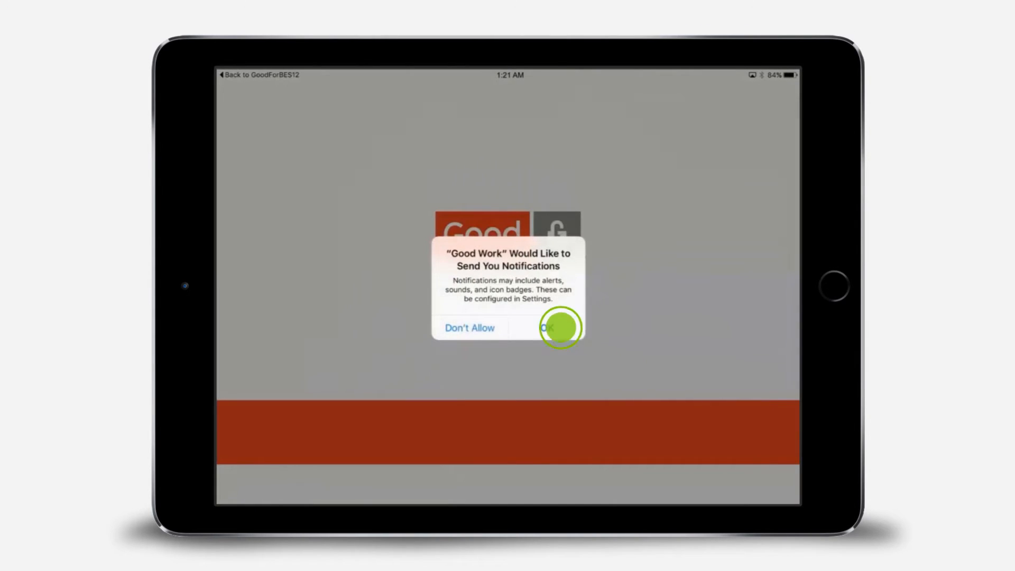
{"action": "left_click", "coordinate": [550, 327]}
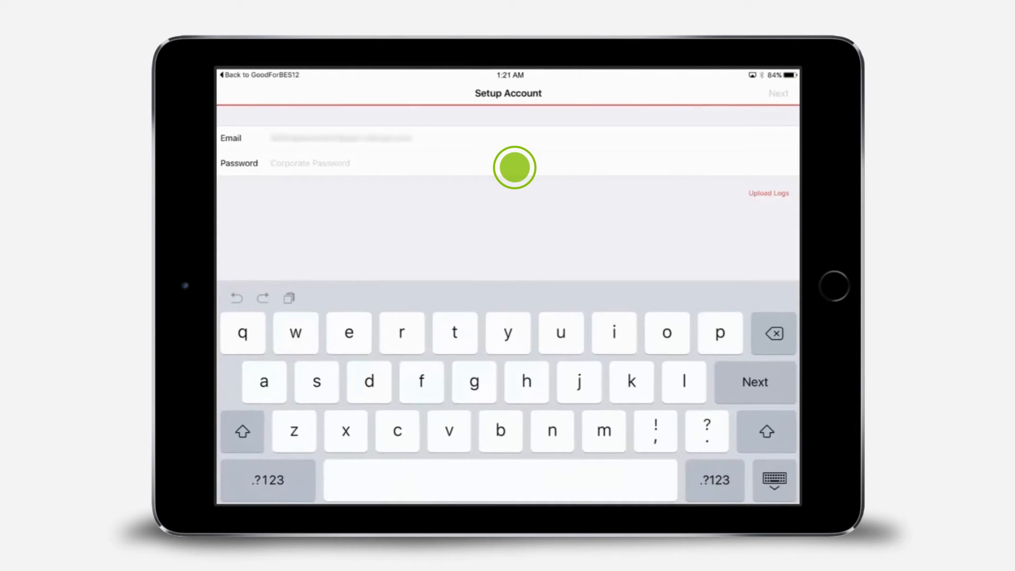
{"action": "type", "text": "p"}
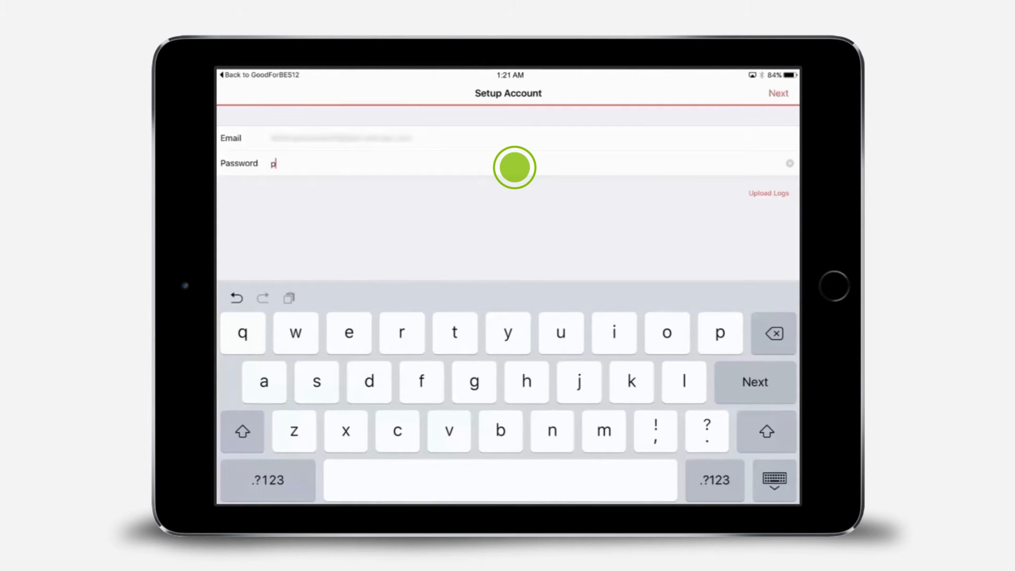
{"action": "type", "text": "password"}
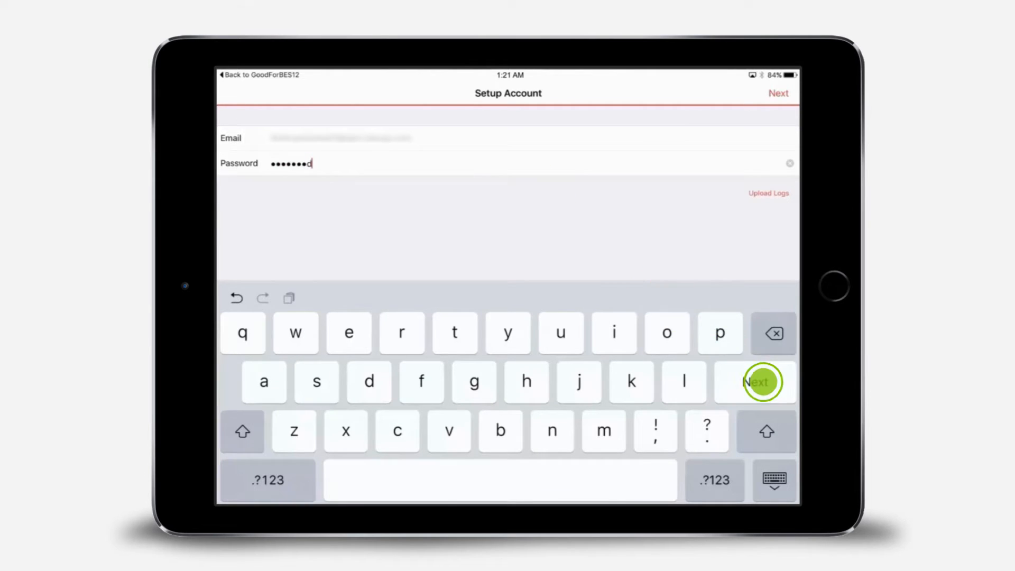
{"action": "left_click", "coordinate": [760, 381]}
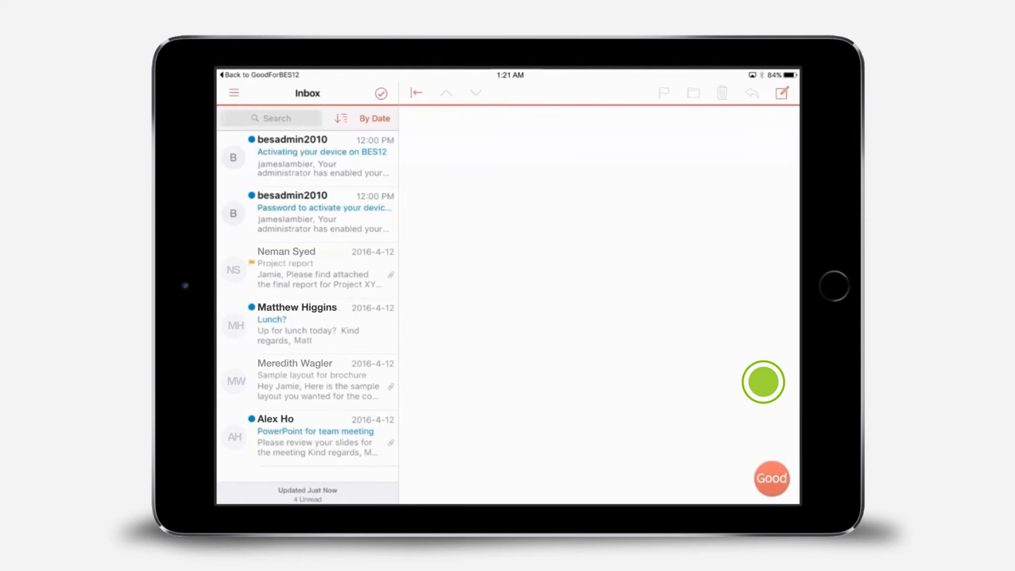
Step: Leave the synced Good Work inbox and return to the iPad home screen
{"action": "left_click", "coordinate": [771, 477]}
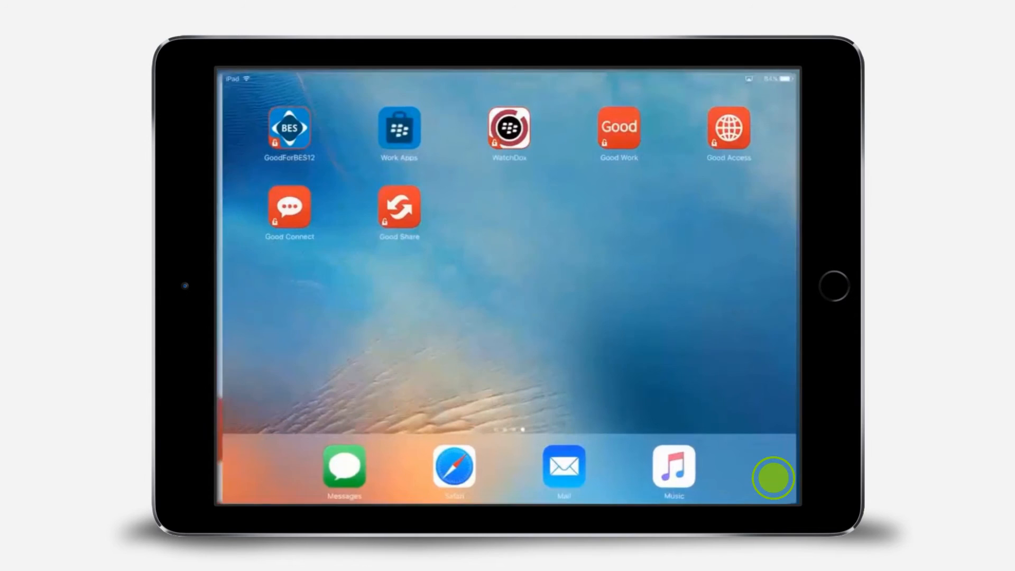
Step: Activate Good Access with the Good for BES12 password, set its app password and allow notifications
{"action": "left_click", "coordinate": [728, 133]}
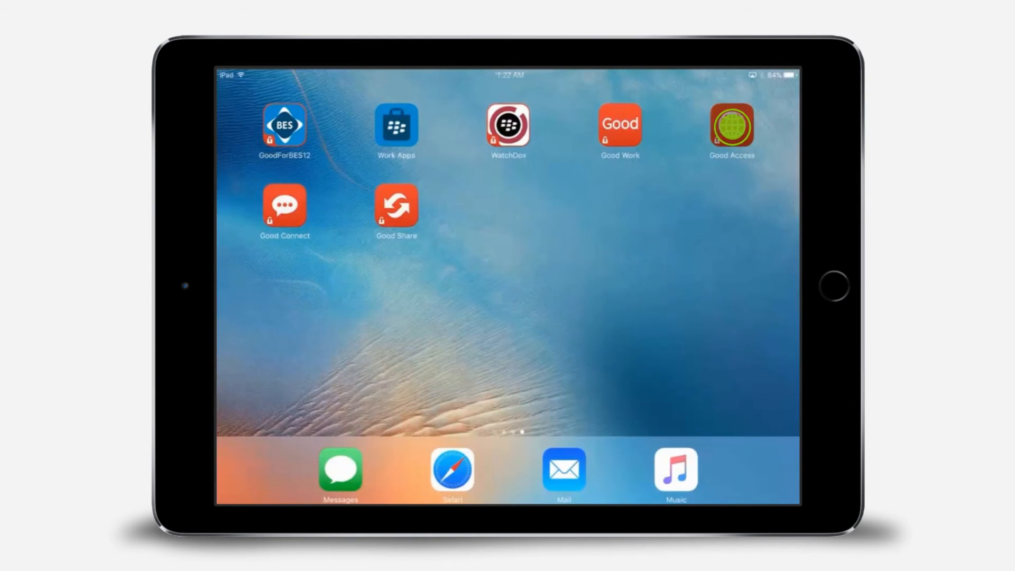
{"action": "left_click", "coordinate": [730, 125]}
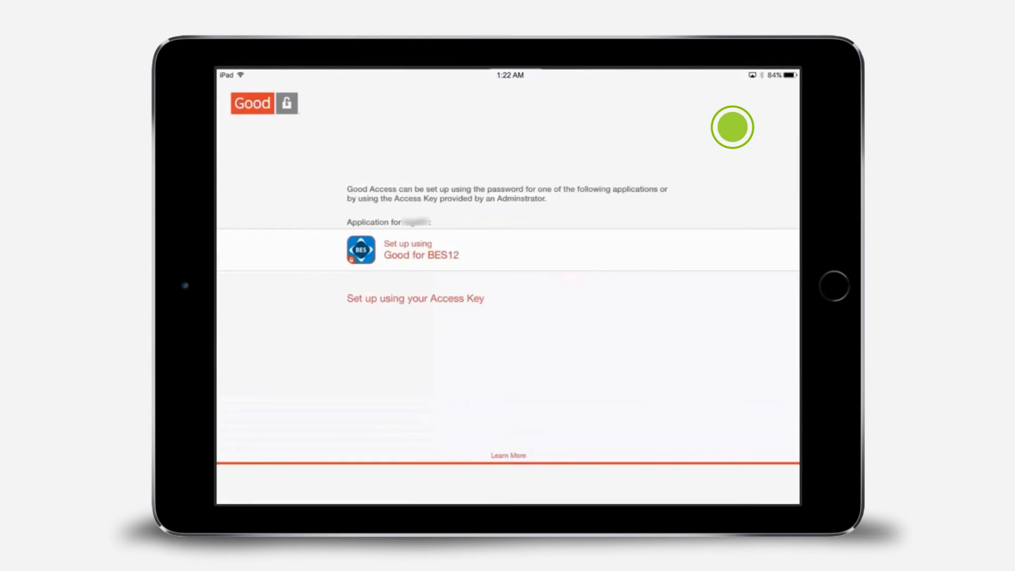
{"action": "left_click", "coordinate": [421, 249]}
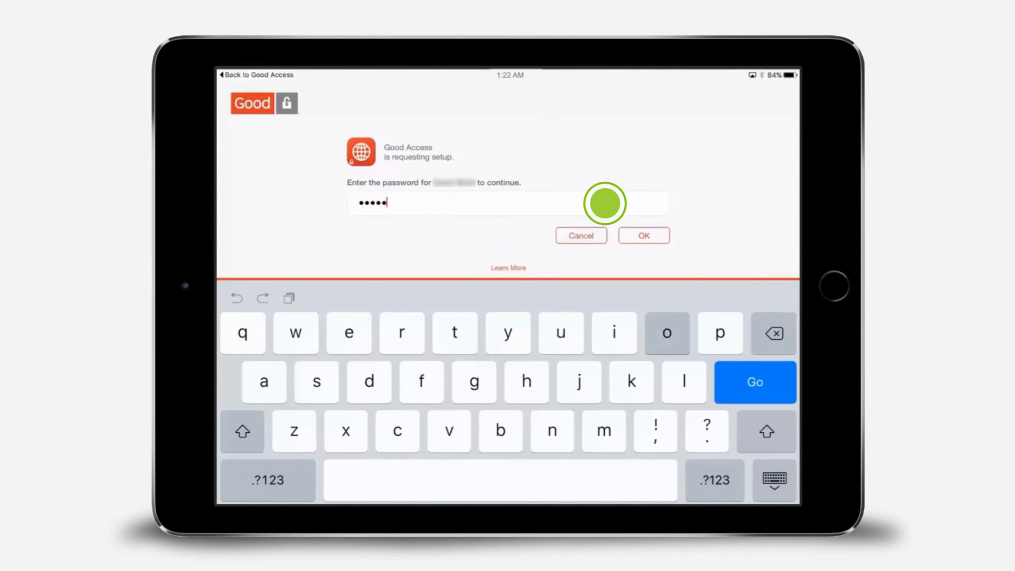
{"action": "left_click", "coordinate": [754, 381]}
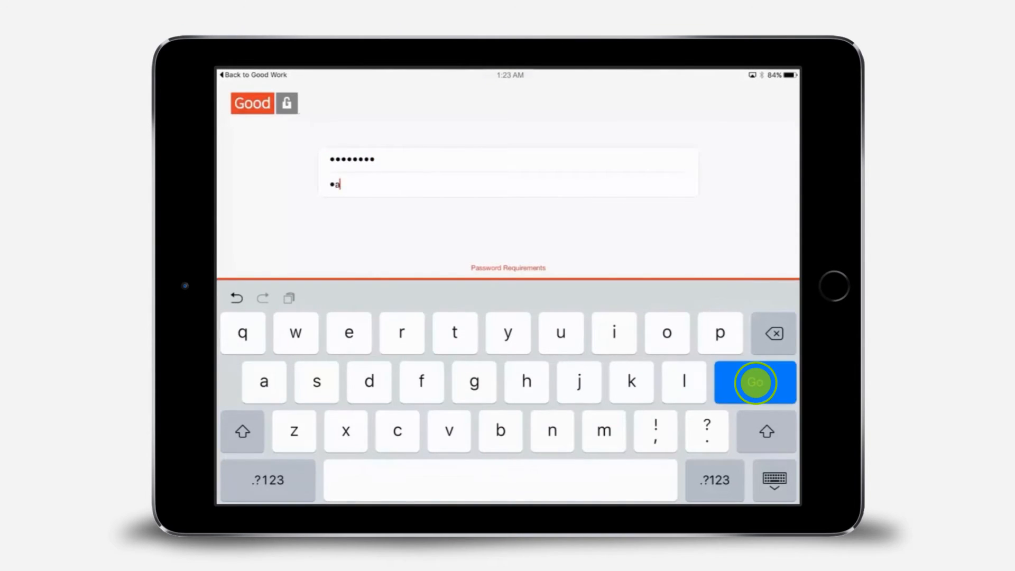
{"action": "left_click", "coordinate": [754, 383]}
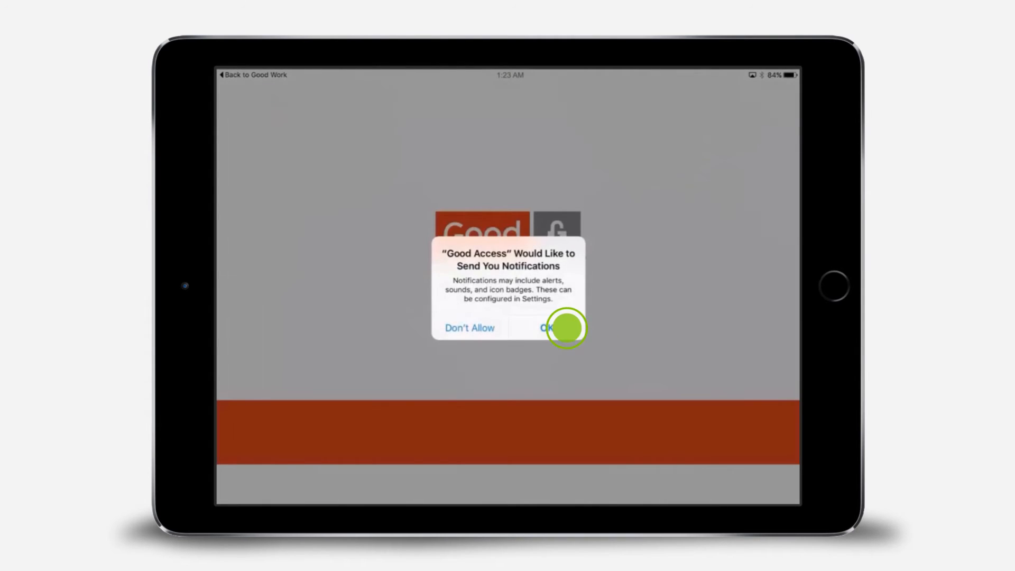
{"action": "left_click", "coordinate": [546, 327]}
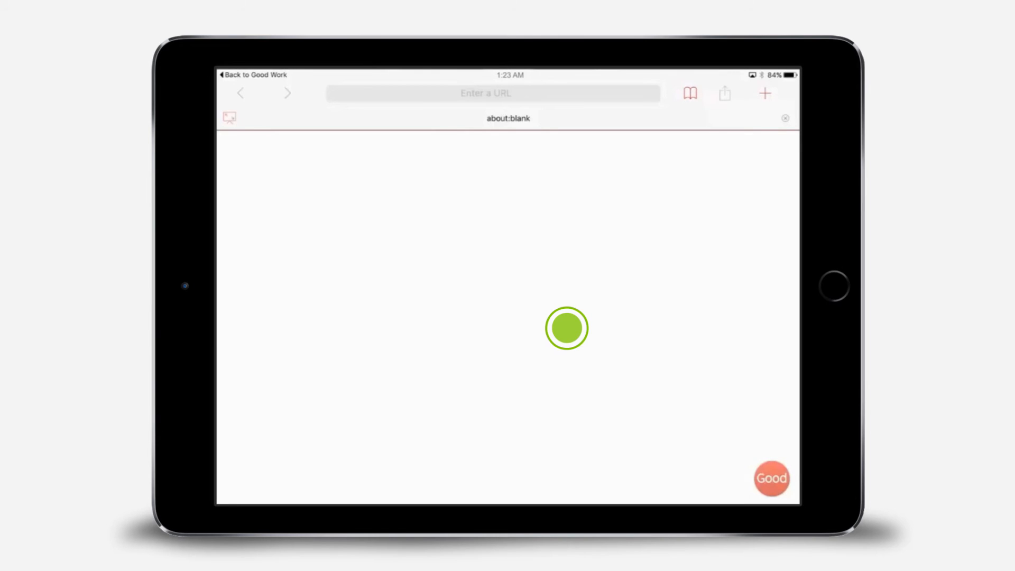
Step: View the Good launcher's work apps (Mail, Calendar, Contacts, Browser, Appstore) and close it
{"action": "left_click", "coordinate": [770, 478]}
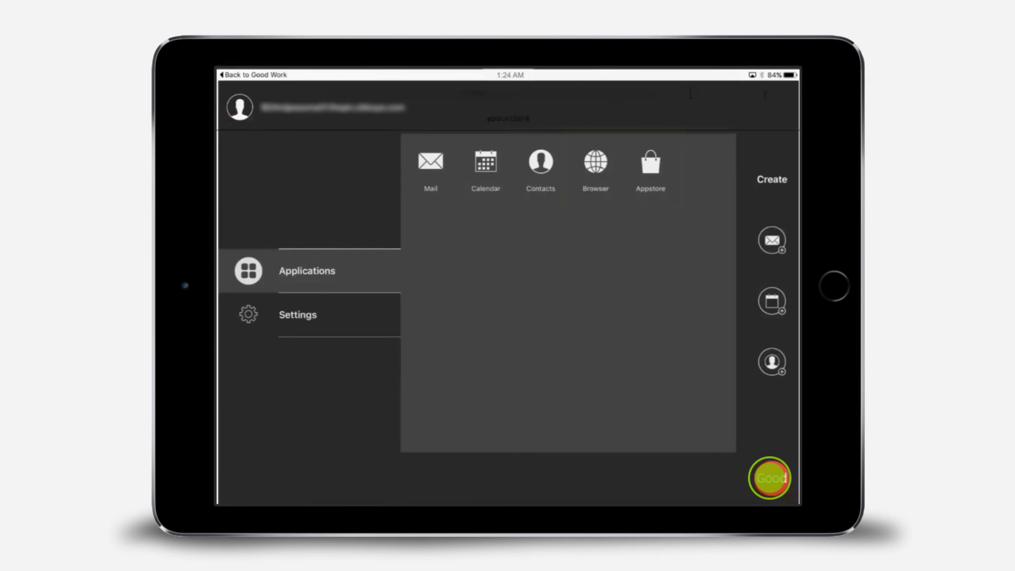
{"action": "left_click", "coordinate": [594, 164]}
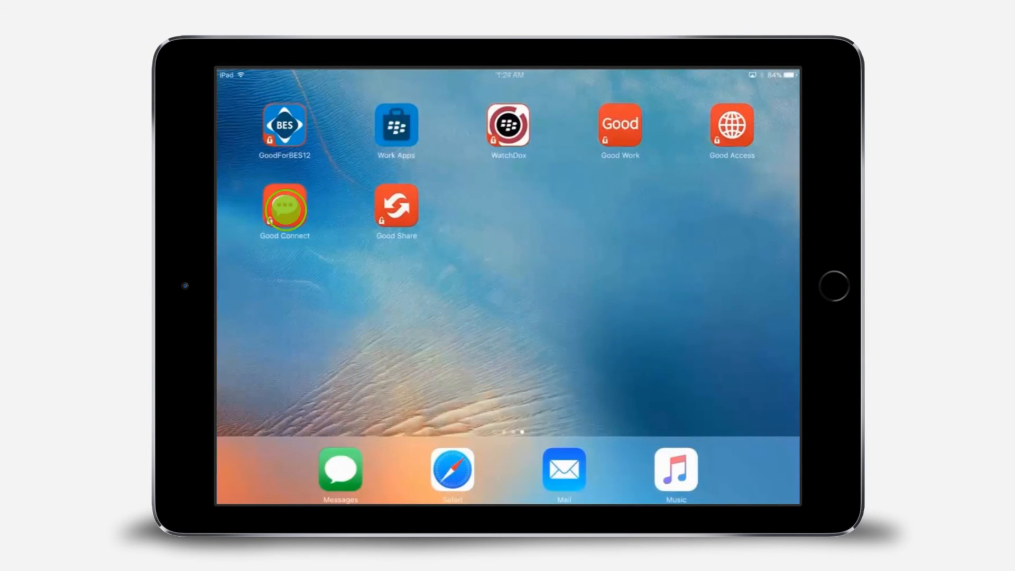
{"action": "left_click", "coordinate": [284, 210]}
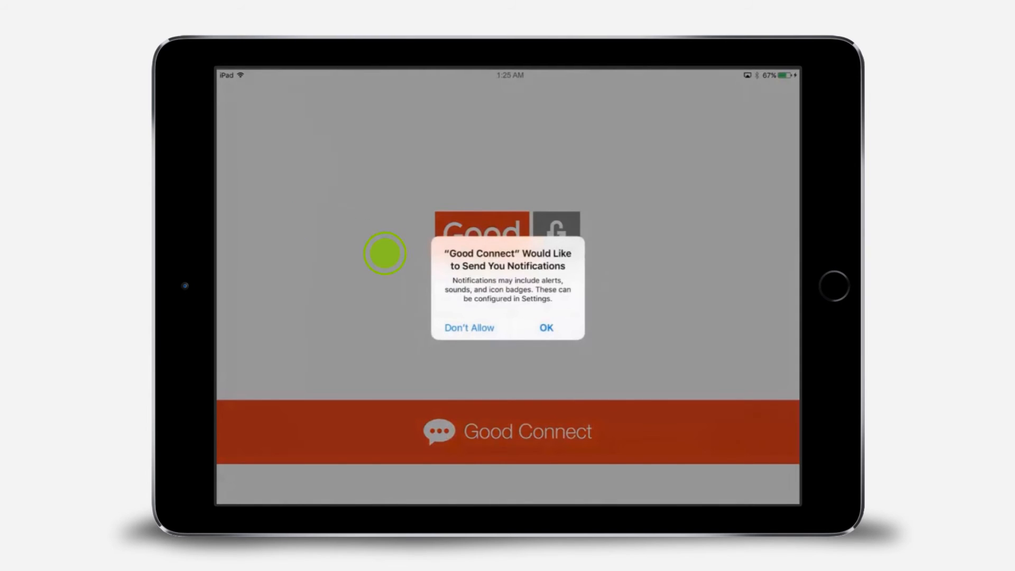
{"action": "left_click", "coordinate": [546, 328]}
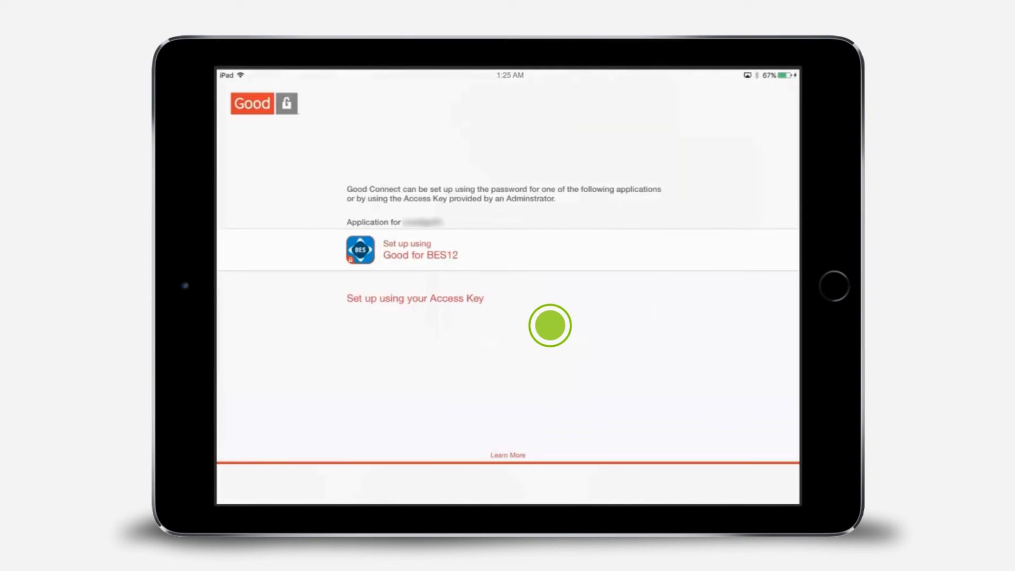
{"action": "left_click", "coordinate": [419, 249]}
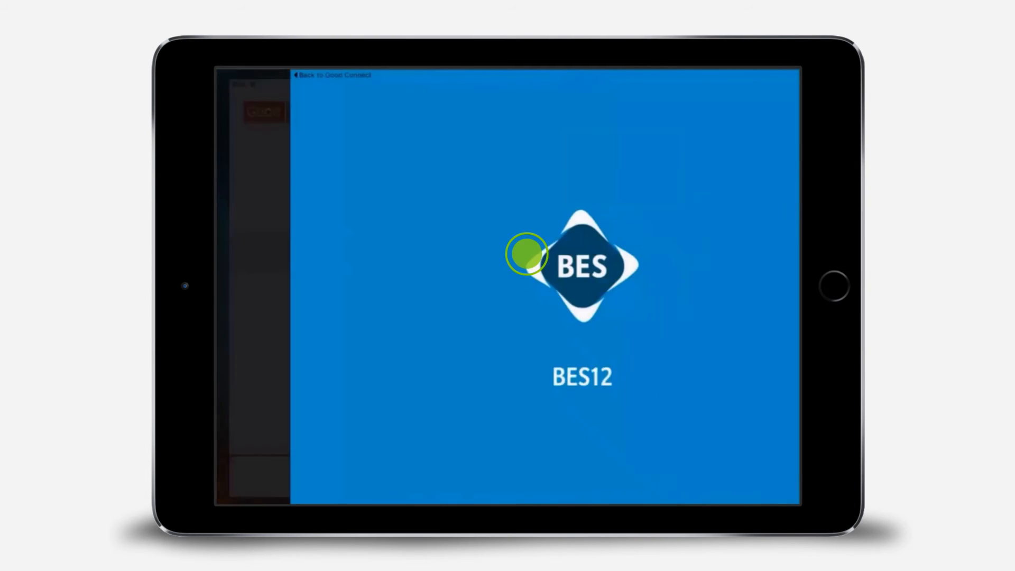
{"action": "left_click", "coordinate": [508, 243]}
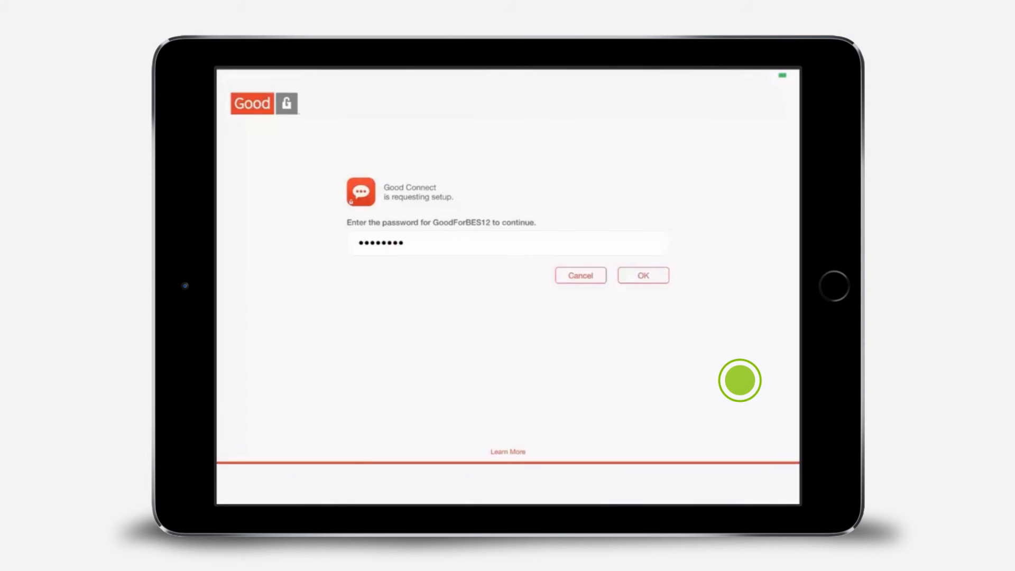
{"action": "left_click", "coordinate": [641, 274]}
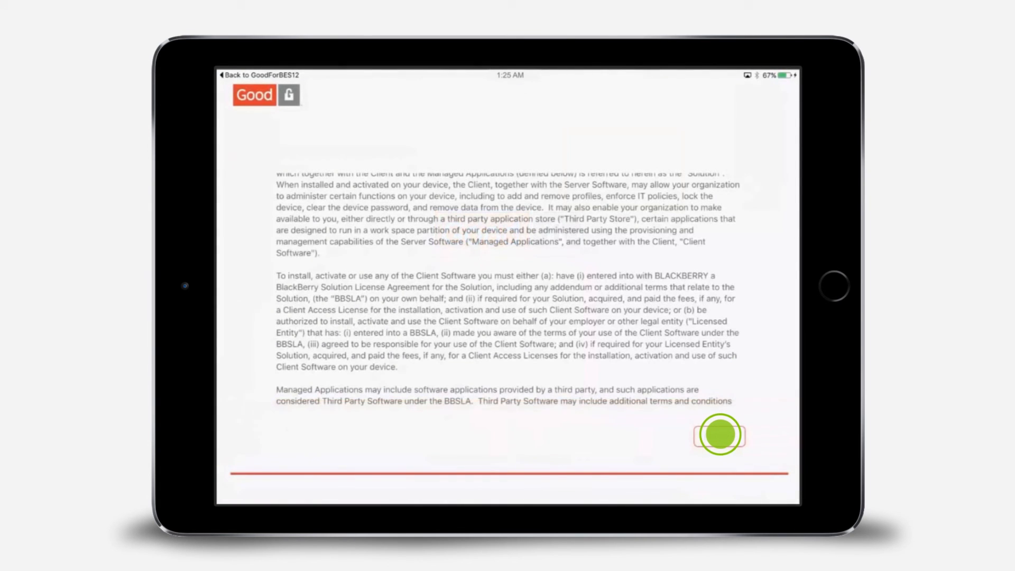
Step: Accept Good Connect's end user license agreement to reach the Contacts list
{"action": "left_click", "coordinate": [718, 434]}
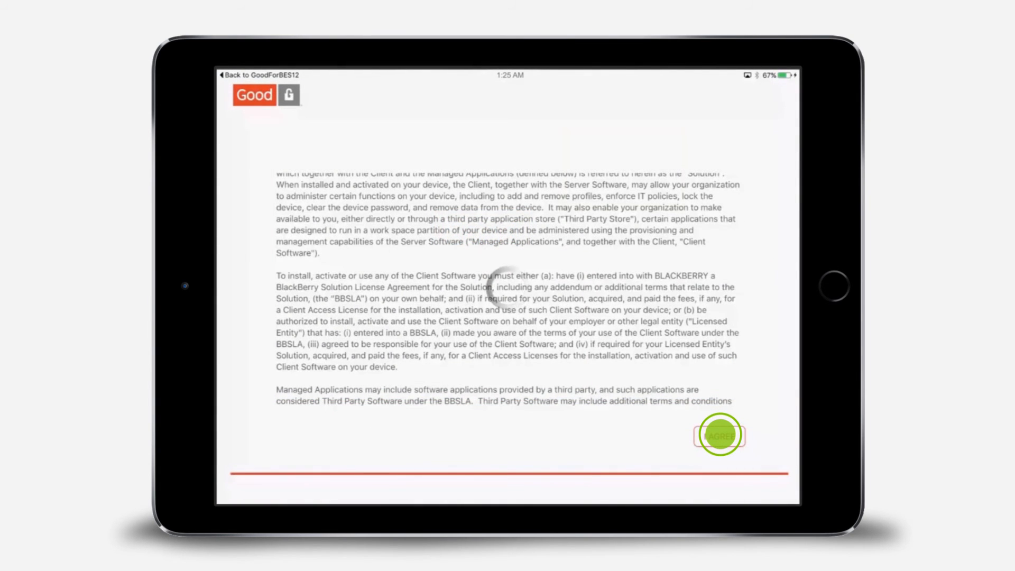
{"action": "left_click", "coordinate": [720, 434]}
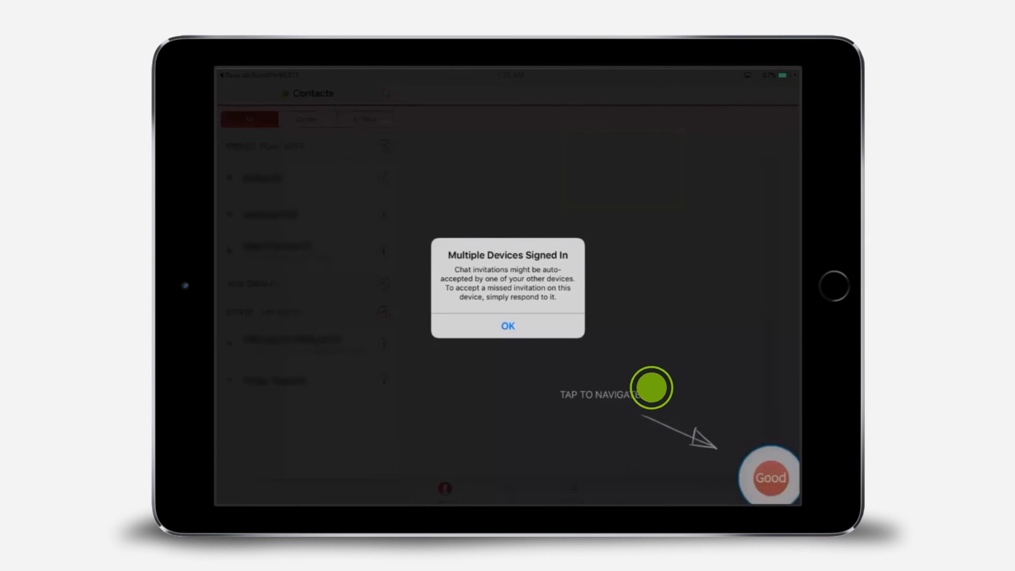
Step: Dismiss the Multiple Devices notice, check the Good launcher, and return to the home screen
{"action": "left_click", "coordinate": [508, 326]}
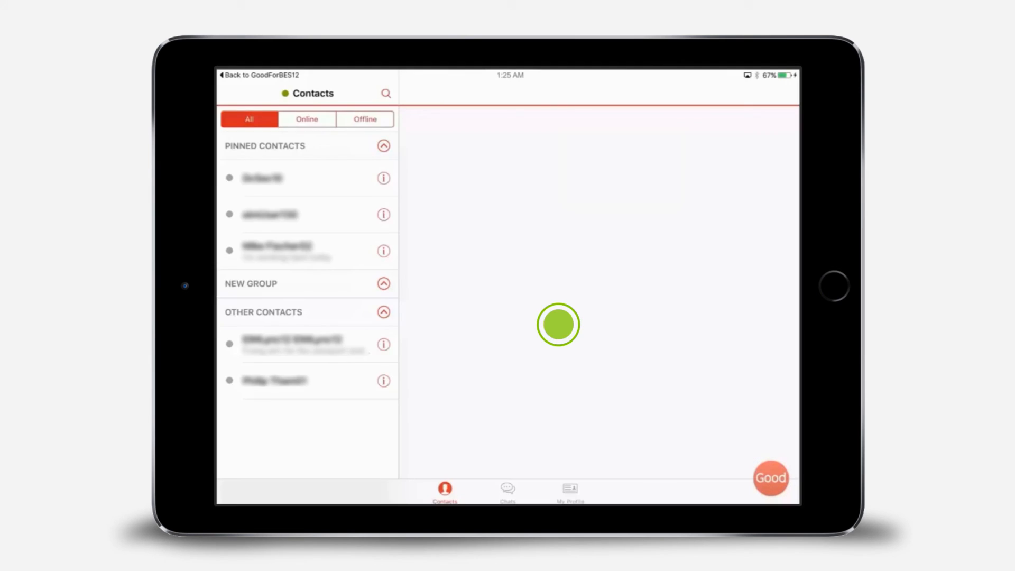
{"action": "left_click", "coordinate": [769, 478]}
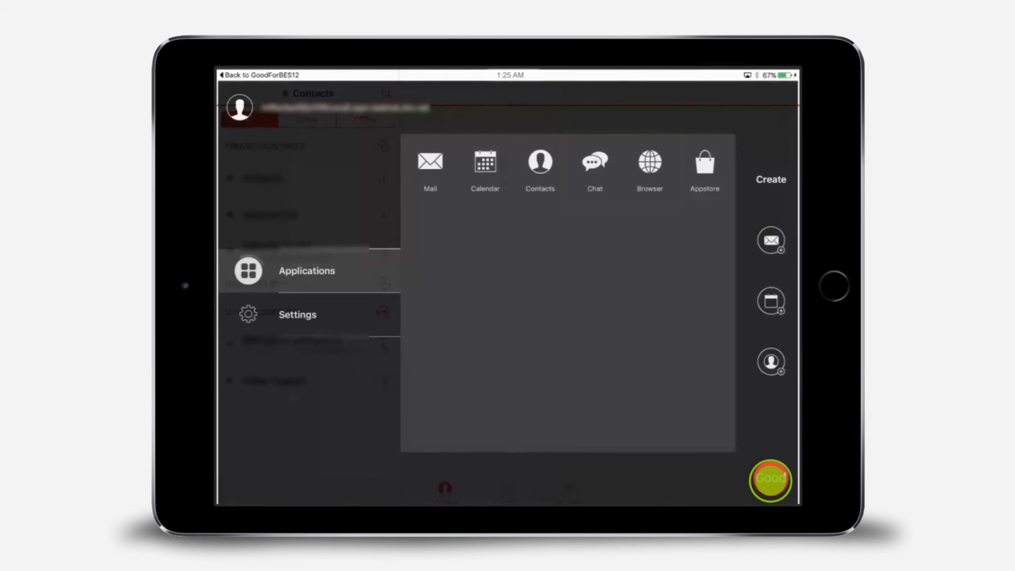
{"action": "left_click", "coordinate": [593, 169]}
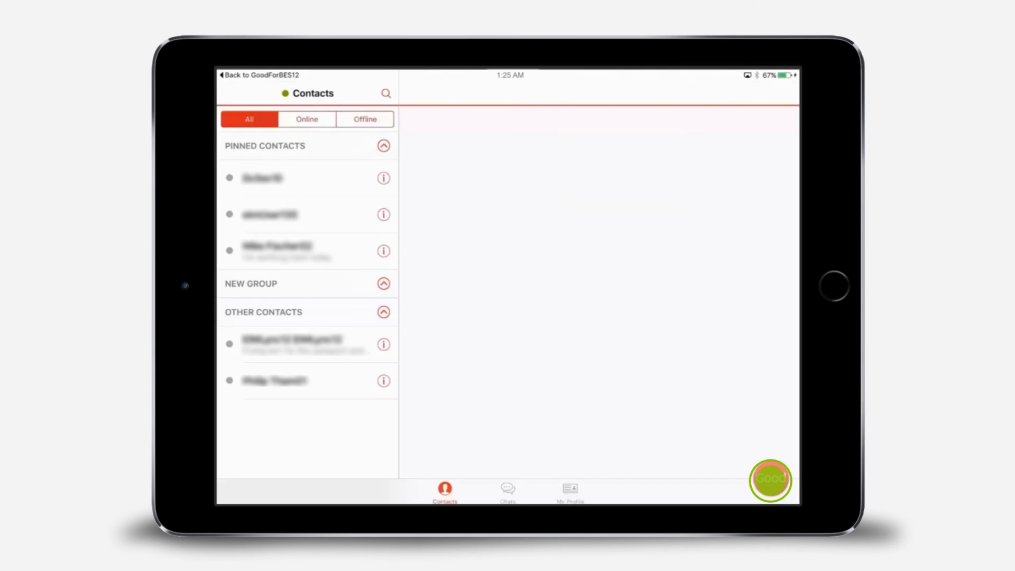
{"action": "key", "text": "home"}
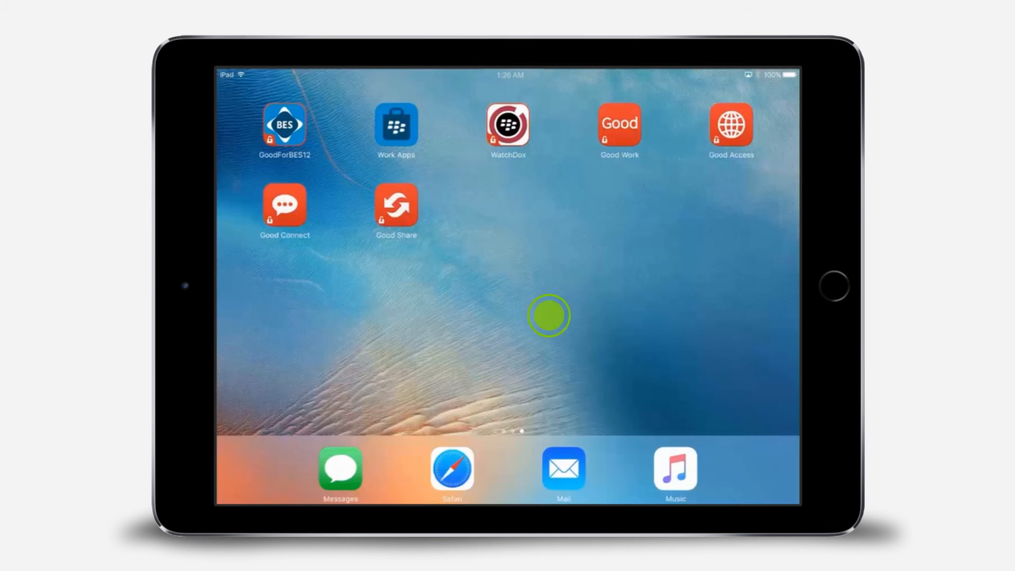
{"action": "left_click", "coordinate": [396, 204]}
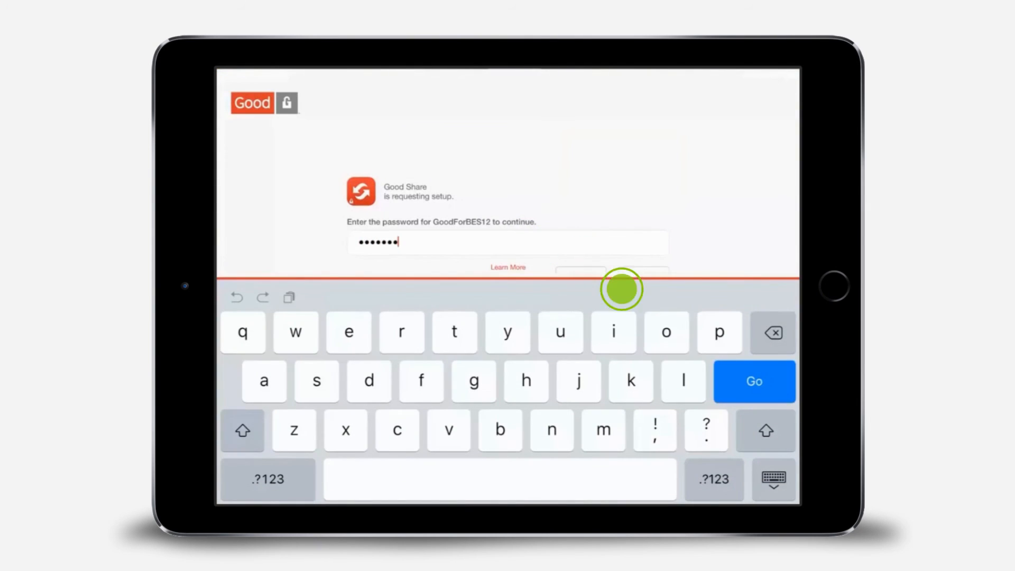
{"action": "left_click", "coordinate": [752, 380]}
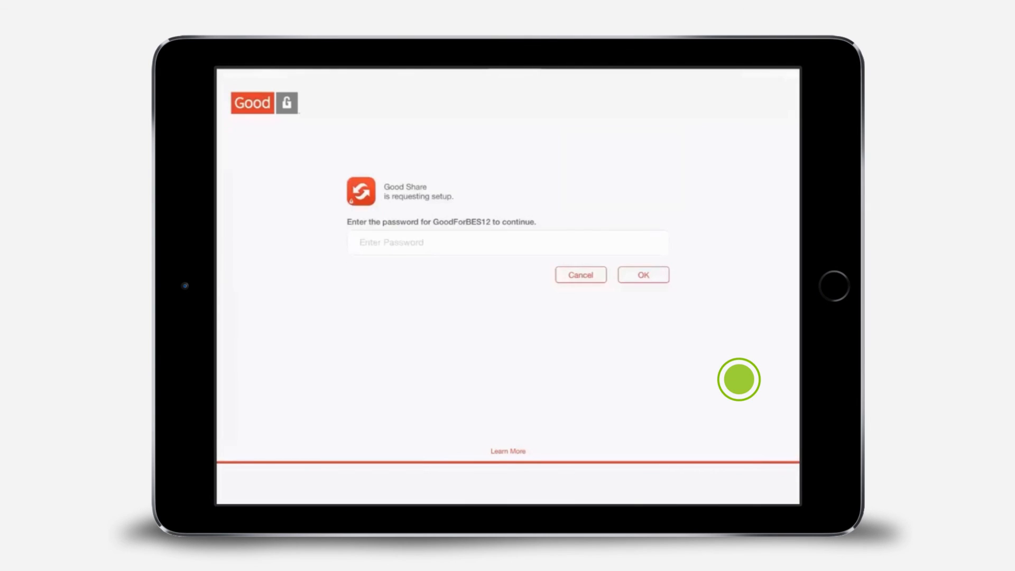
{"action": "left_click", "coordinate": [641, 275]}
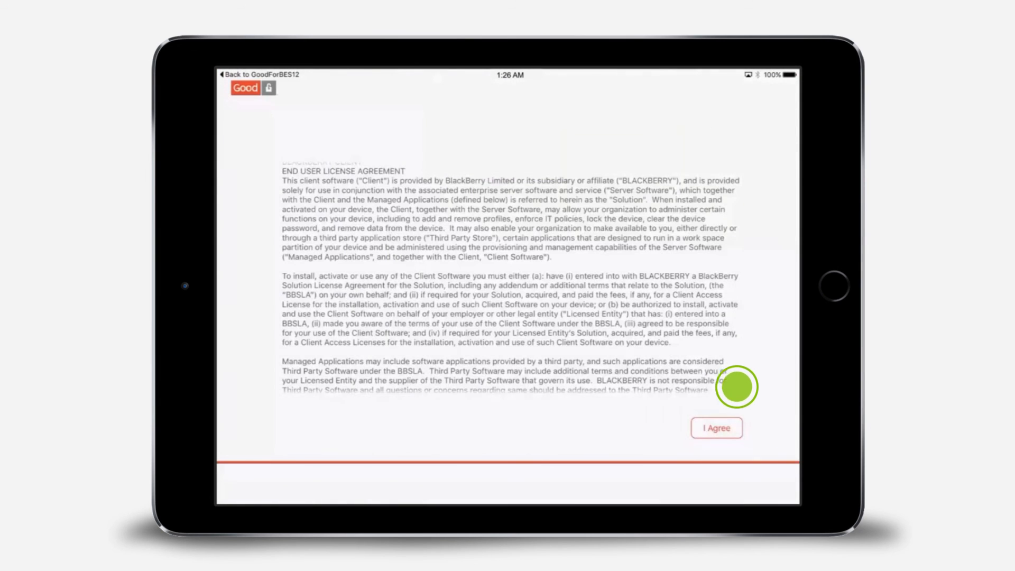
{"action": "left_click", "coordinate": [715, 428]}
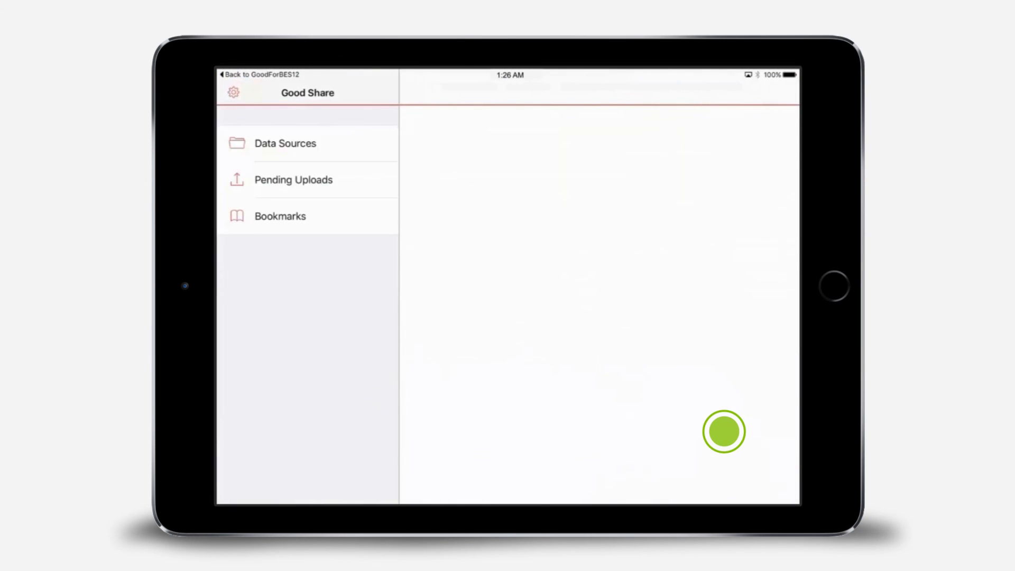